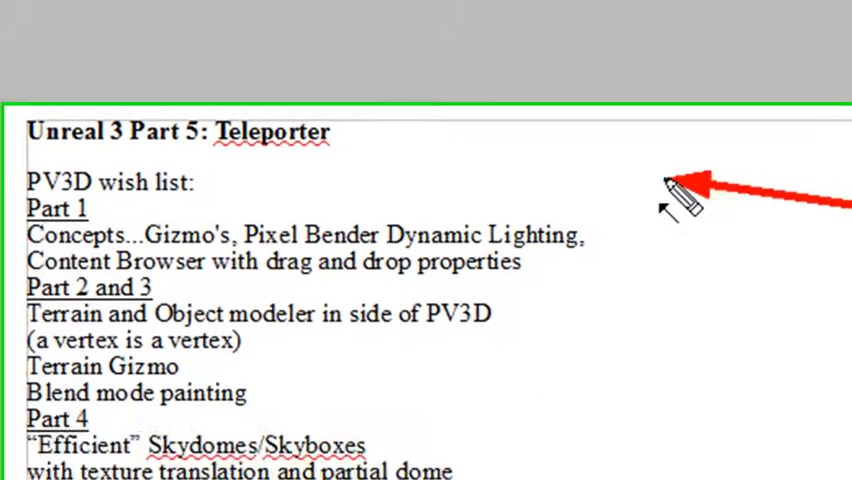
Build a flat cube brush with X 2048, Y 2048 and Z 16 as the floor.
scroll(down, 3)
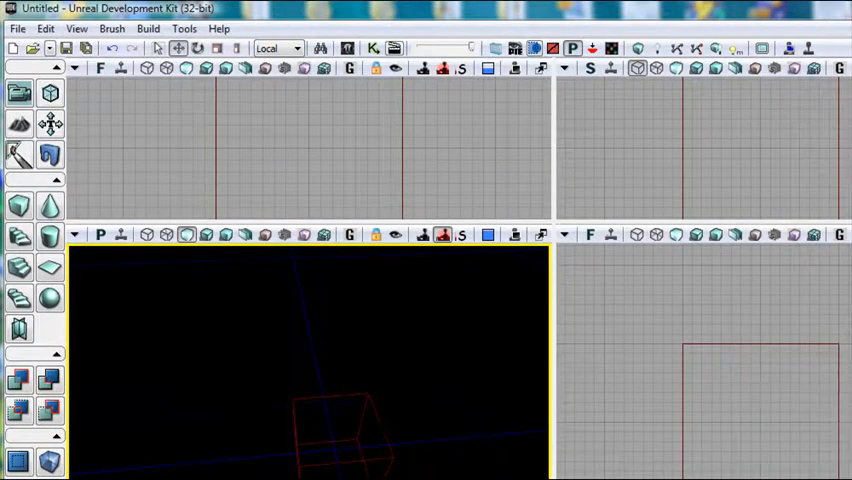
mouse_move(588, 264)
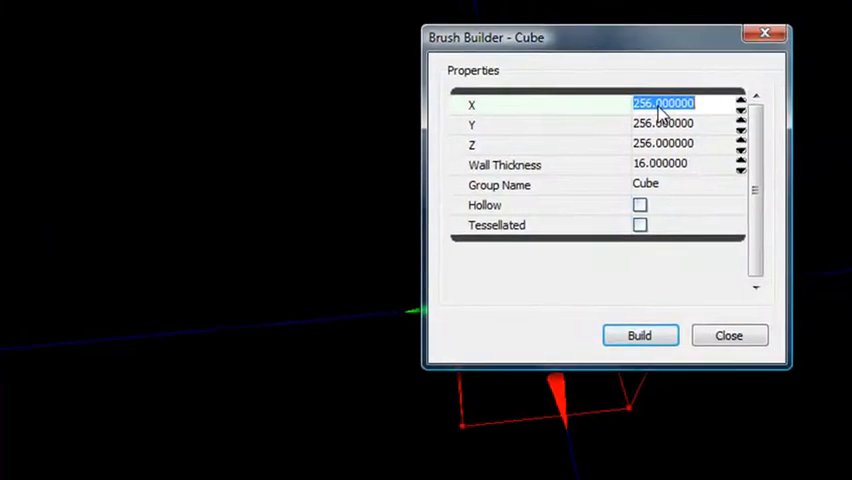
text(2)
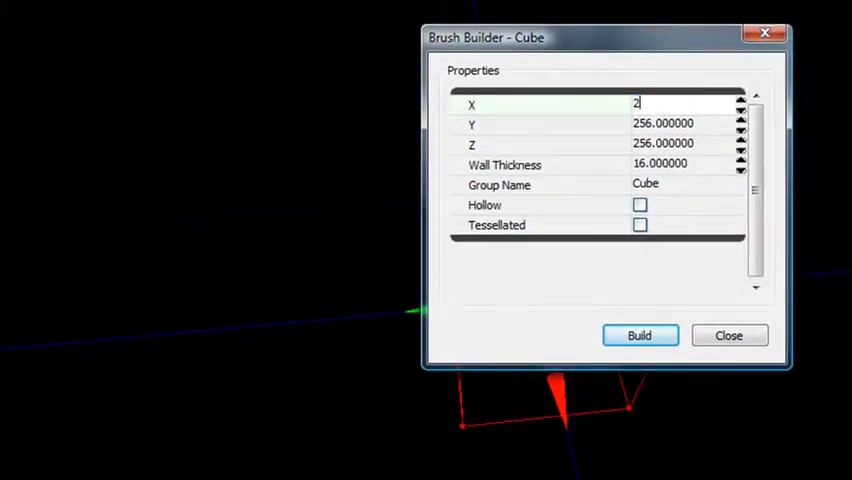
text(048.000000)
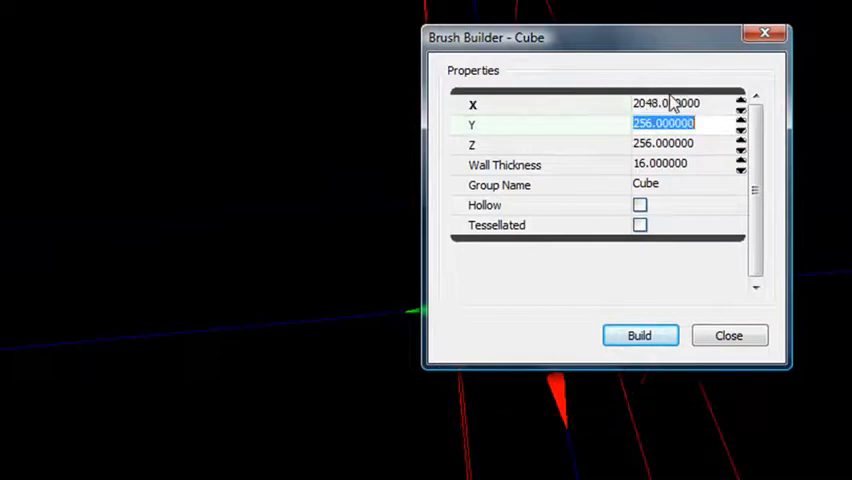
text(204)
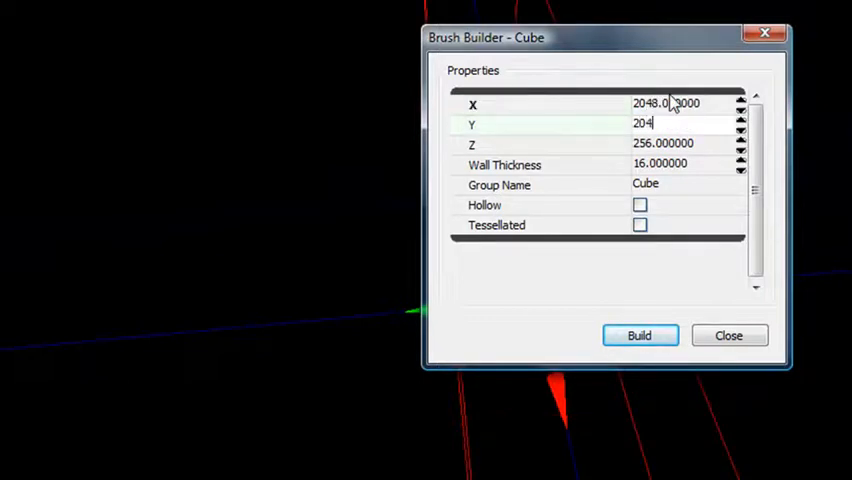
click(664, 144)
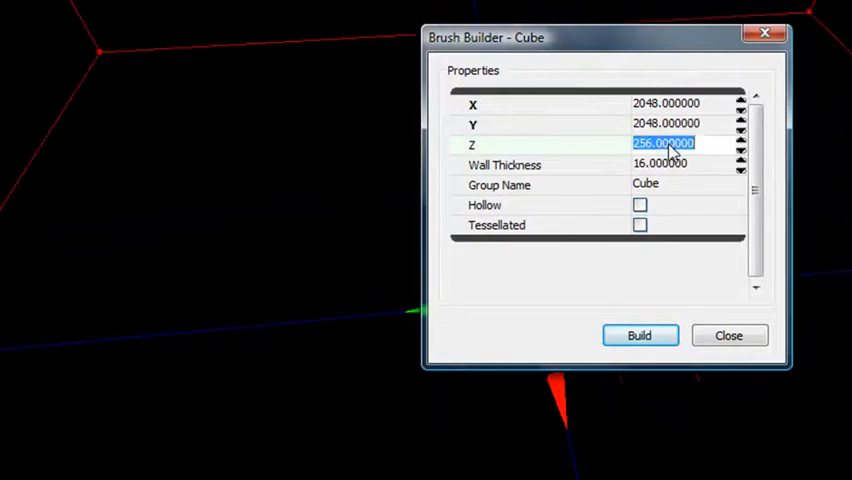
text(16)
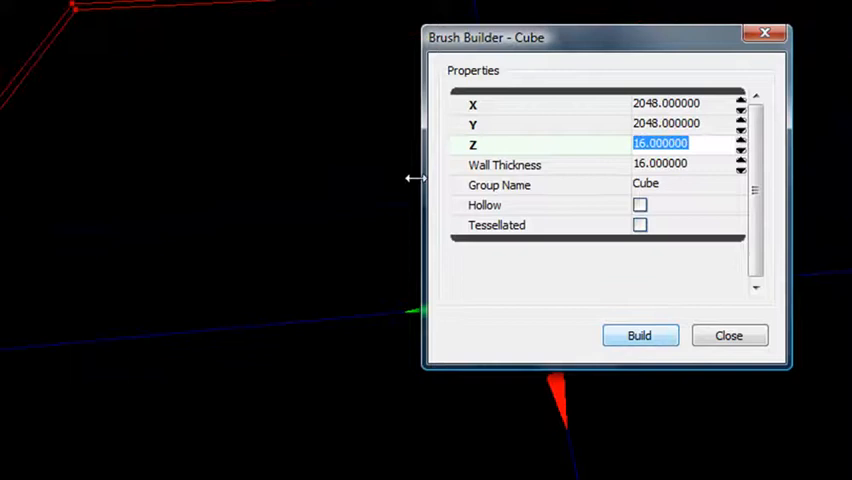
click(640, 336)
text(2)
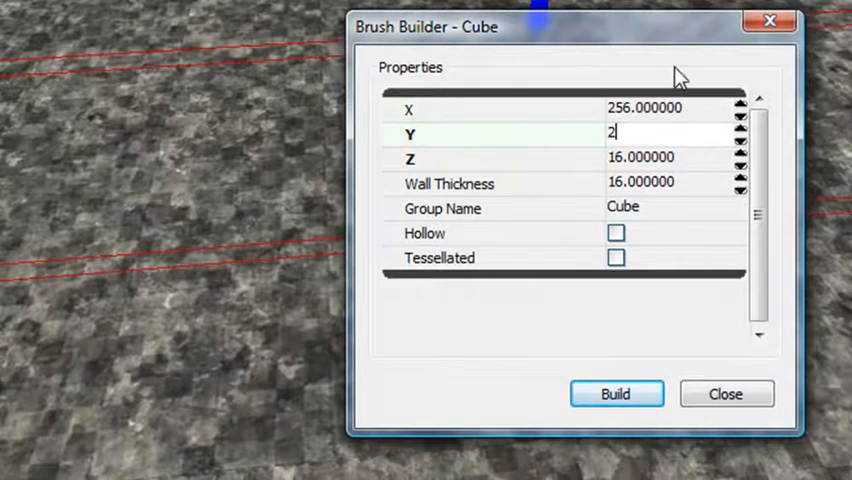
Build a second cube brush with X, Y and Z all 256.
text(56.000000)
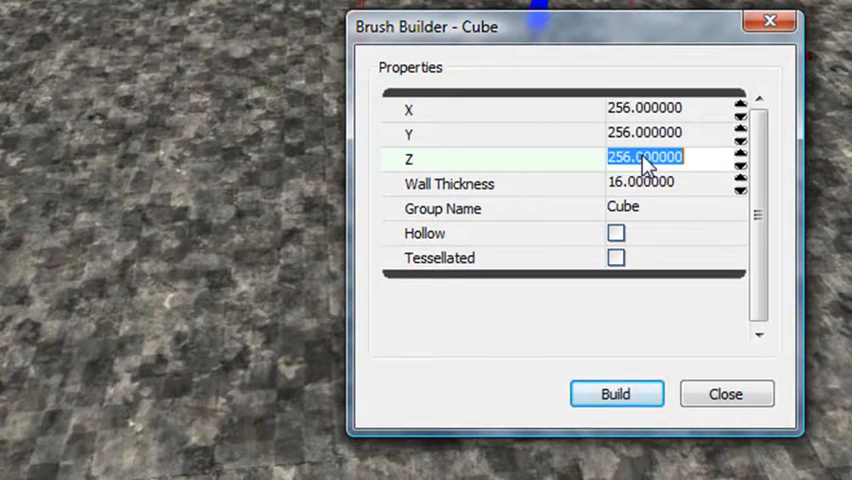
click(616, 392)
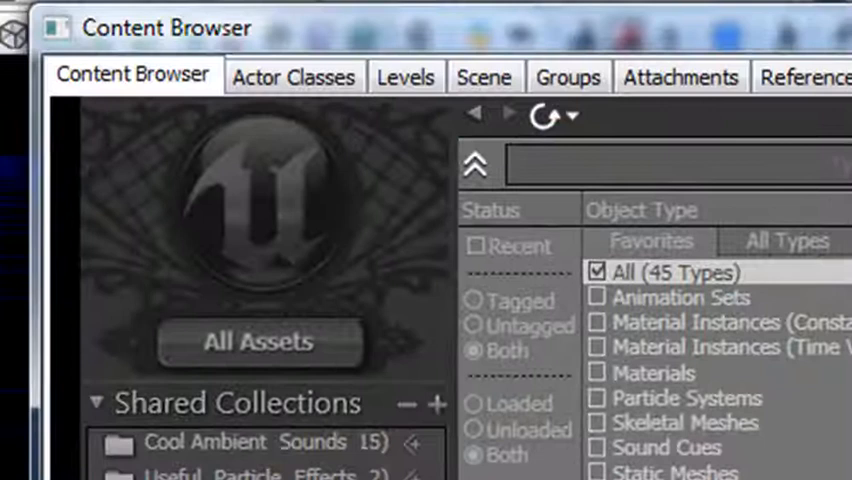
Select the UTTeleporter class under NavigationPoint > Teleporter in Actor Classes.
click(292, 76)
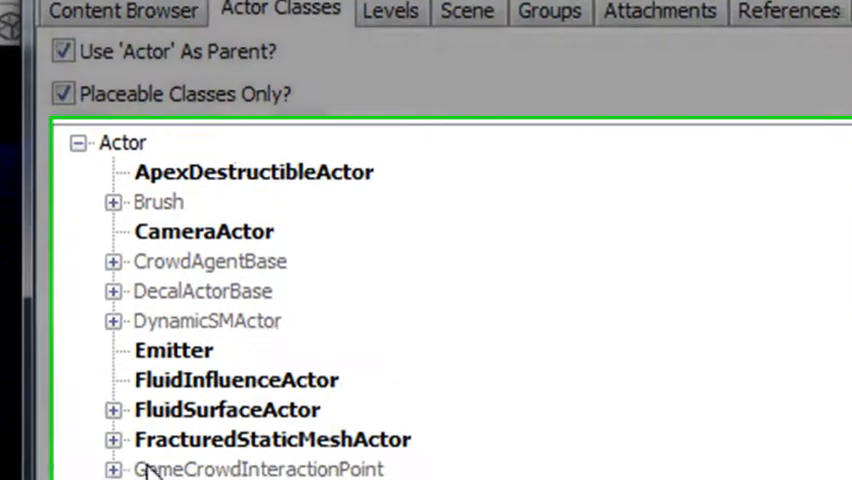
scroll(down, 3)
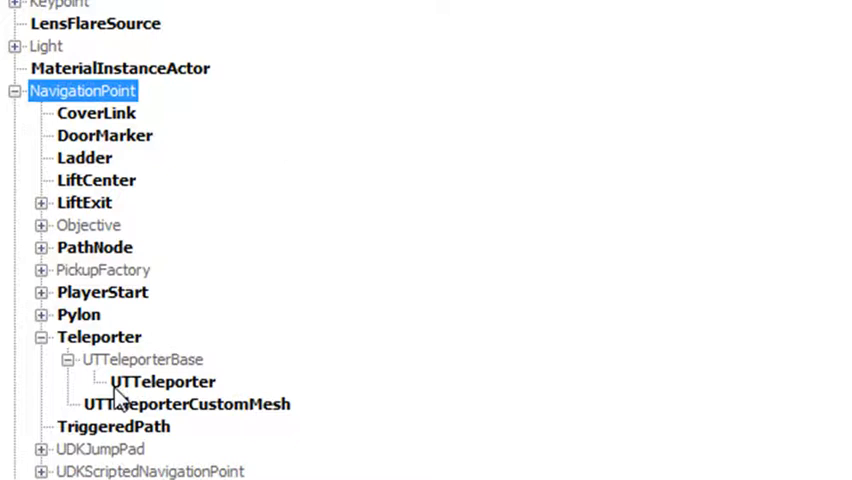
mouse_move(88, 348)
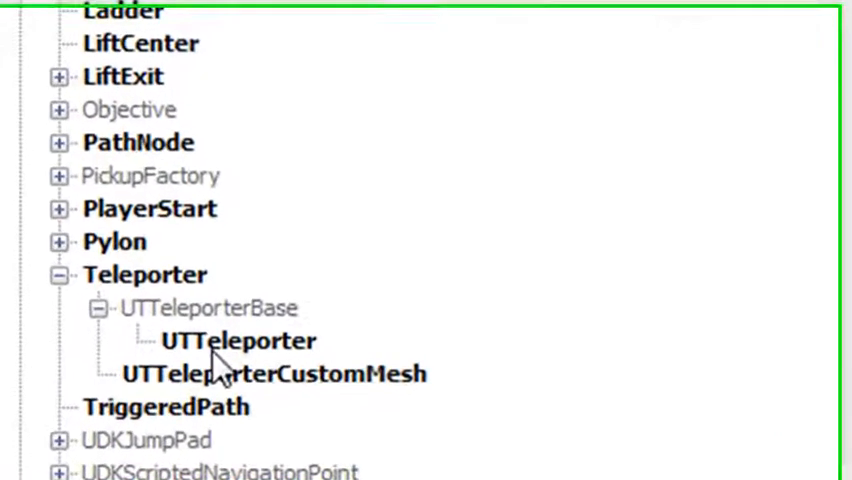
click(238, 340)
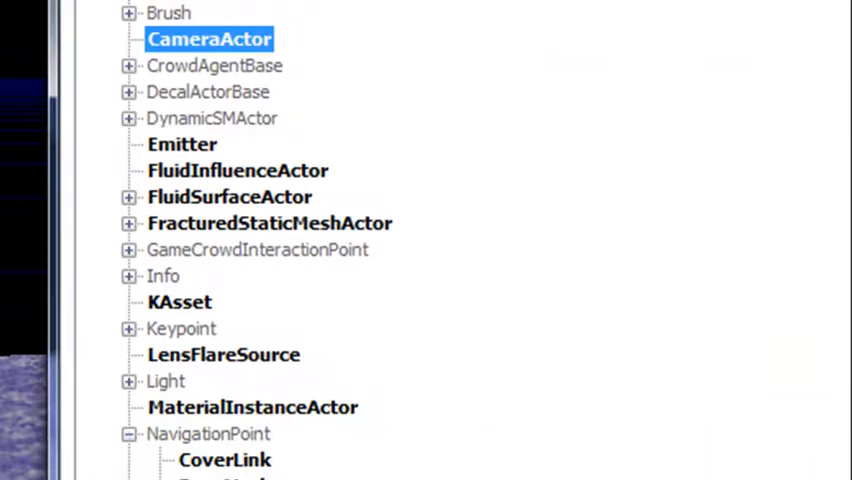
Place a UTTeleporter beside the small cube and enable the game-accurate viewport preview.
scroll(down, 3)
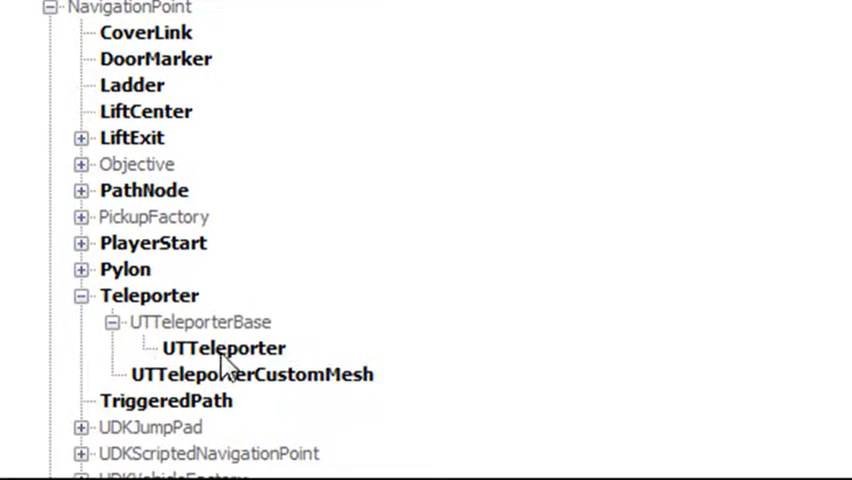
click(224, 348)
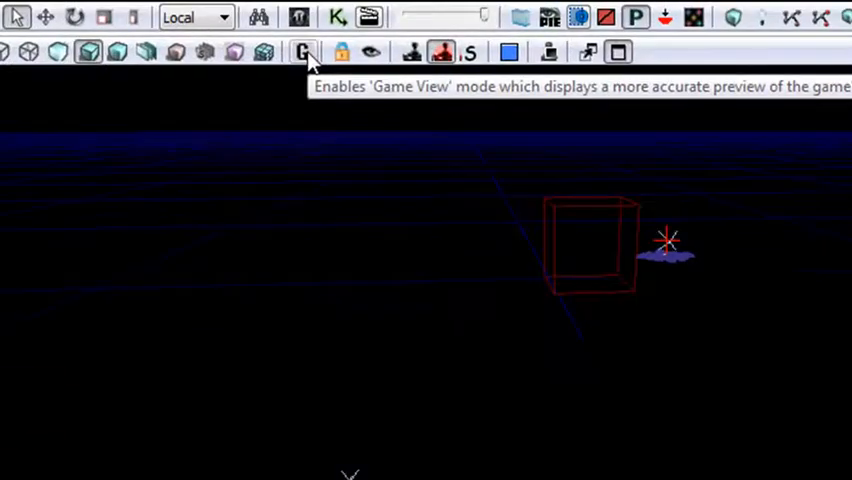
click(304, 52)
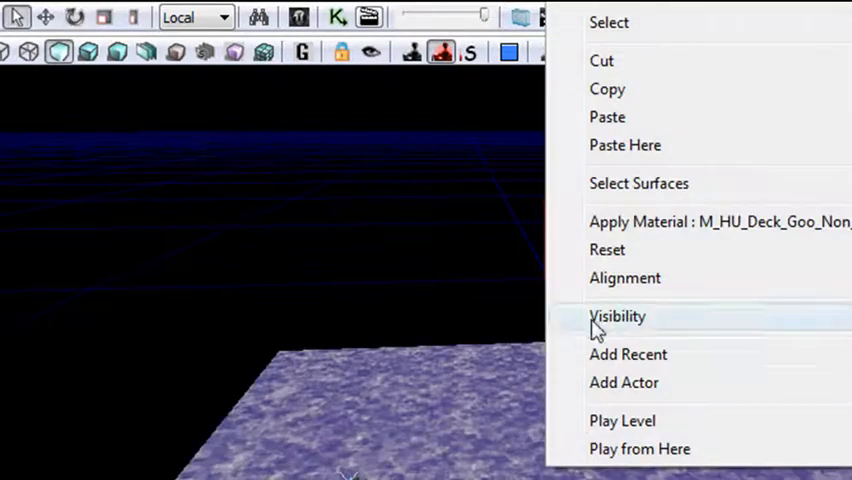
mouse_move(608, 228)
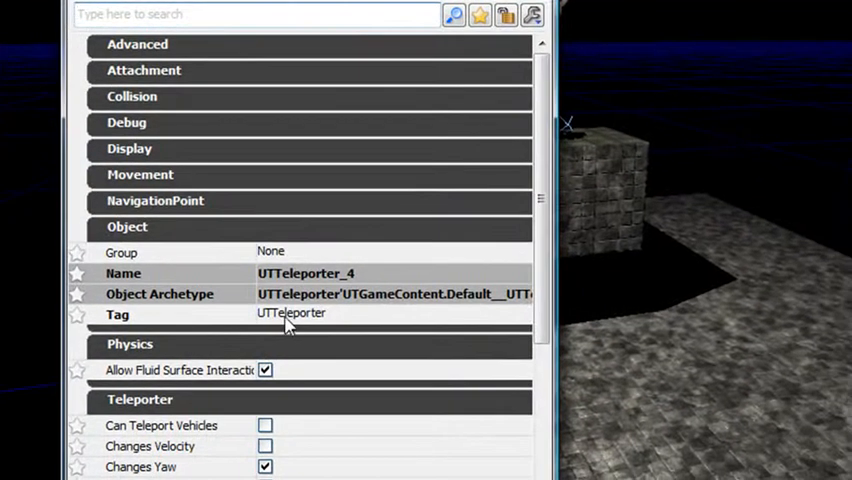
Tag the teleporters tele1 and tele2, each with its URL pointing to the other.
double_click(292, 312)
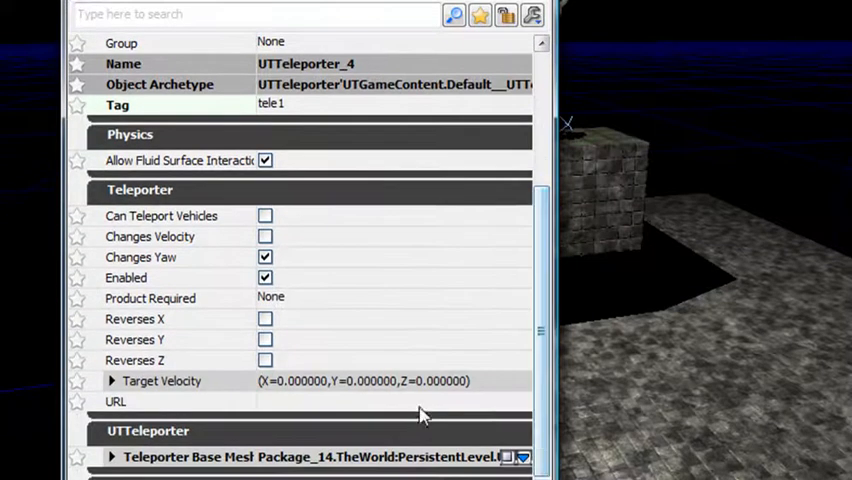
text(tele2)
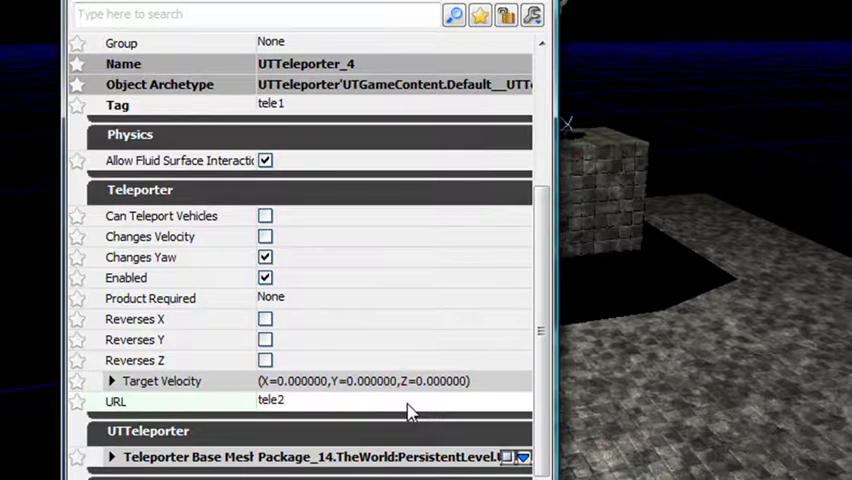
double_click(270, 400)
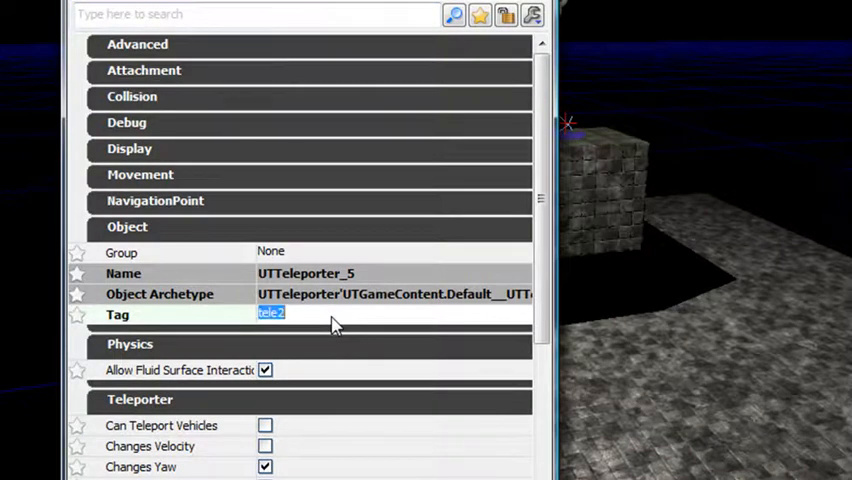
scroll(down, 3)
text(t)
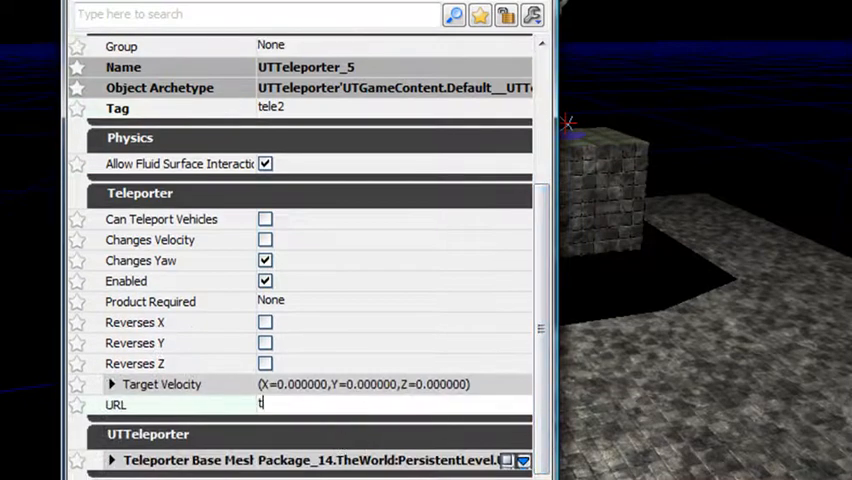
text(ele)
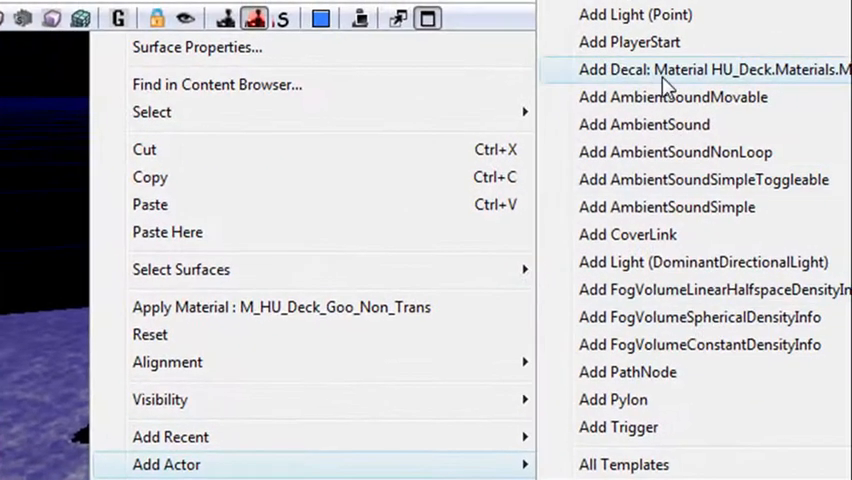
Add the chosen actor type to the level near the platforms.
click(636, 14)
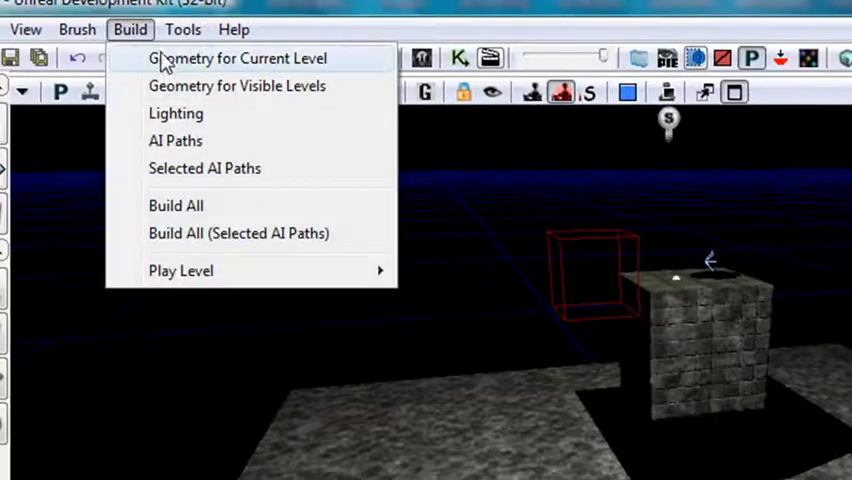
Rebuild the level's lighting and AI paths, then bring up Play from Here on the platform.
click(176, 112)
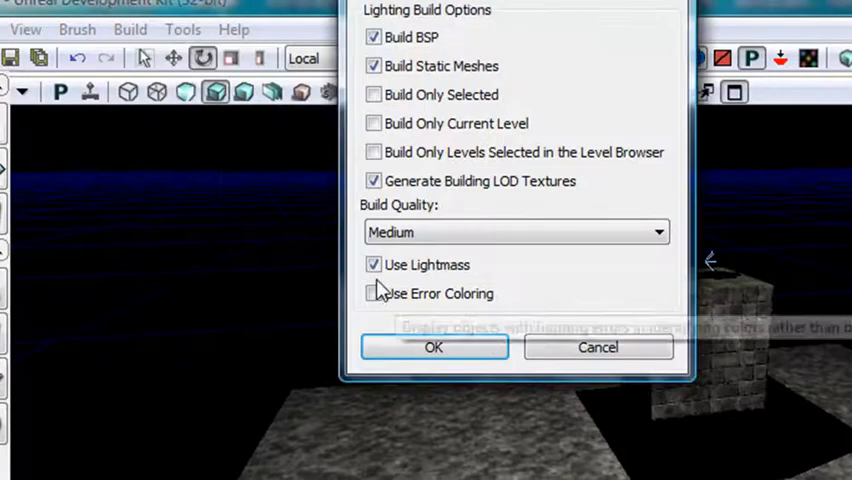
click(432, 348)
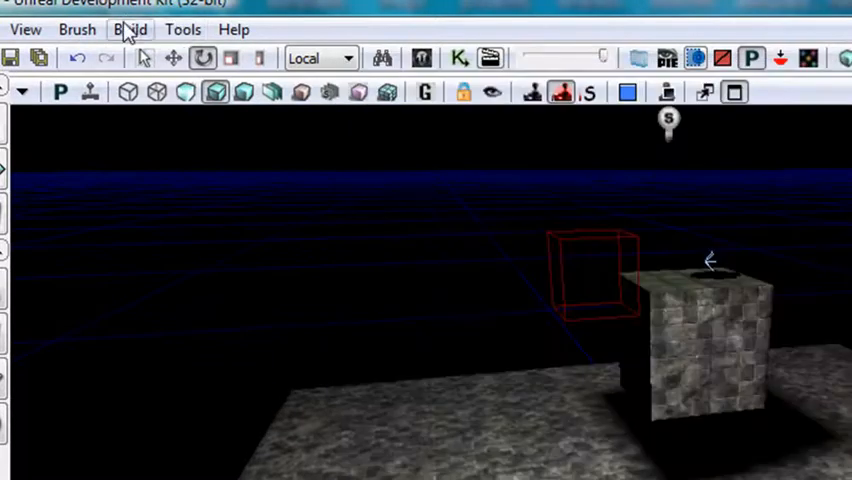
click(130, 28)
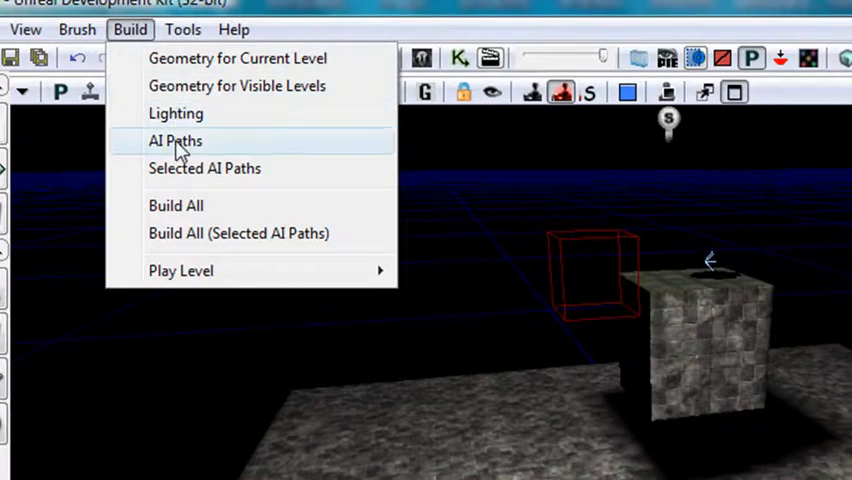
click(176, 140)
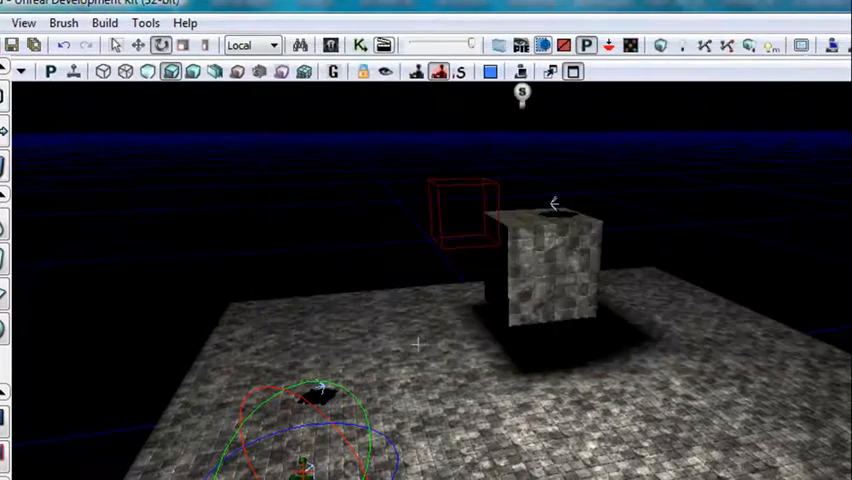
right_click(418, 344)
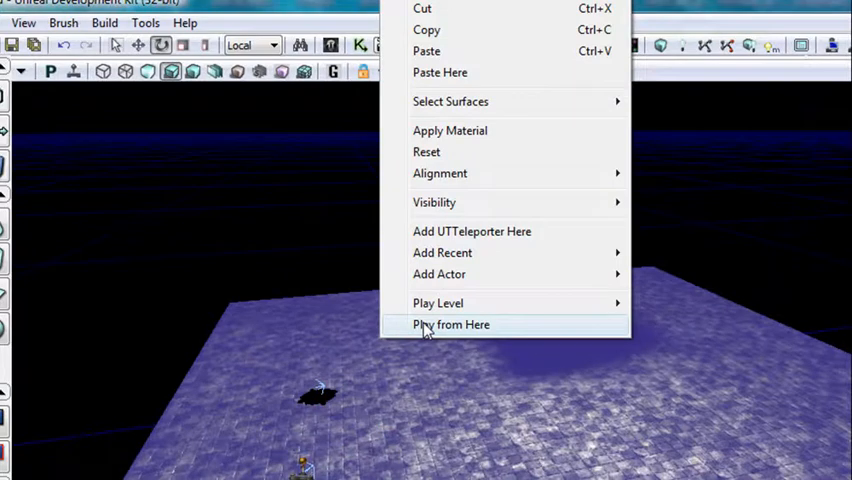
Play the level from this spot and walk the platform in first person.
click(452, 324)
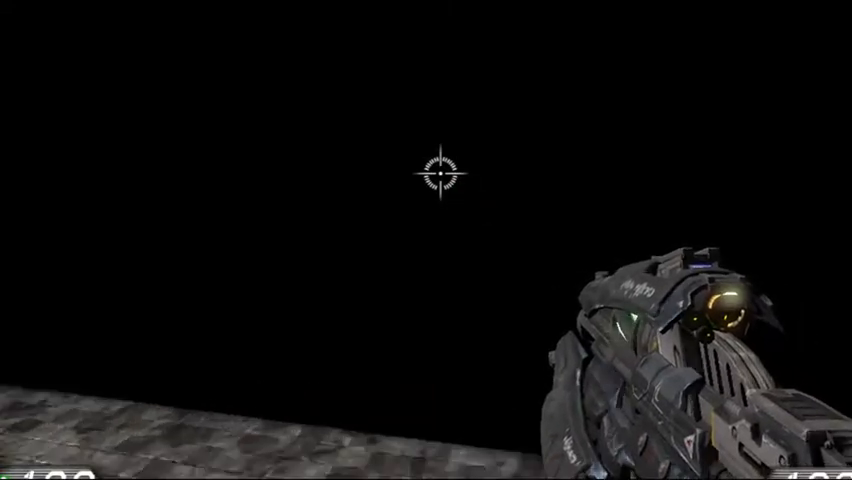
mouse_move(426, 300)
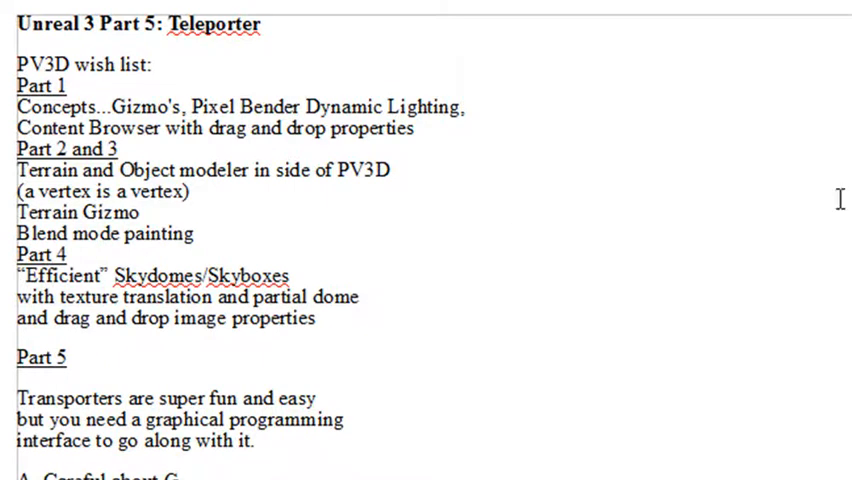
Scroll the Word notes down to the Part 5 summary steps.
scroll(down, 3)
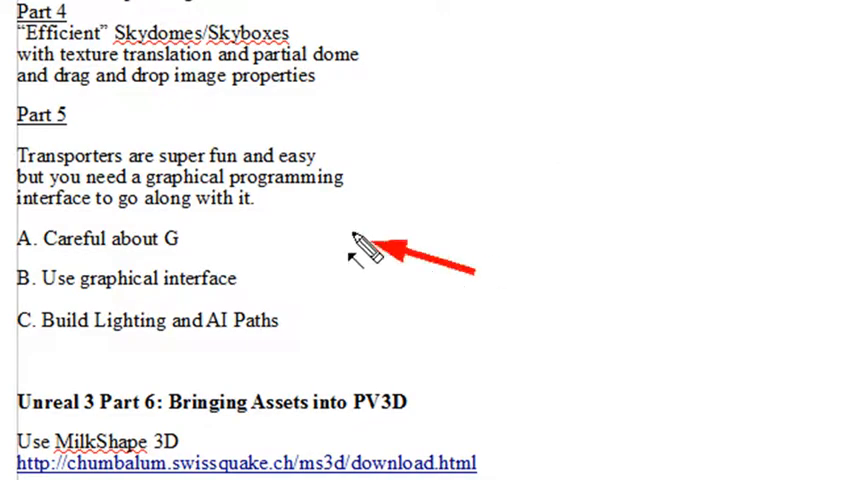
mouse_move(330, 236)
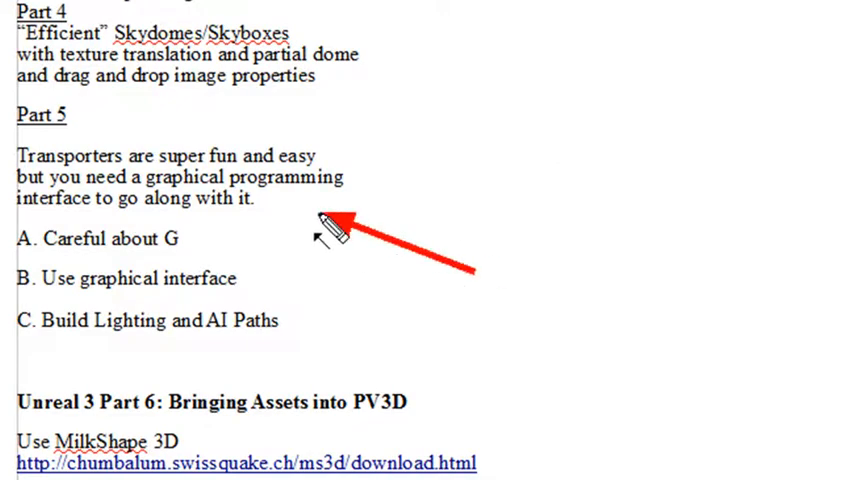